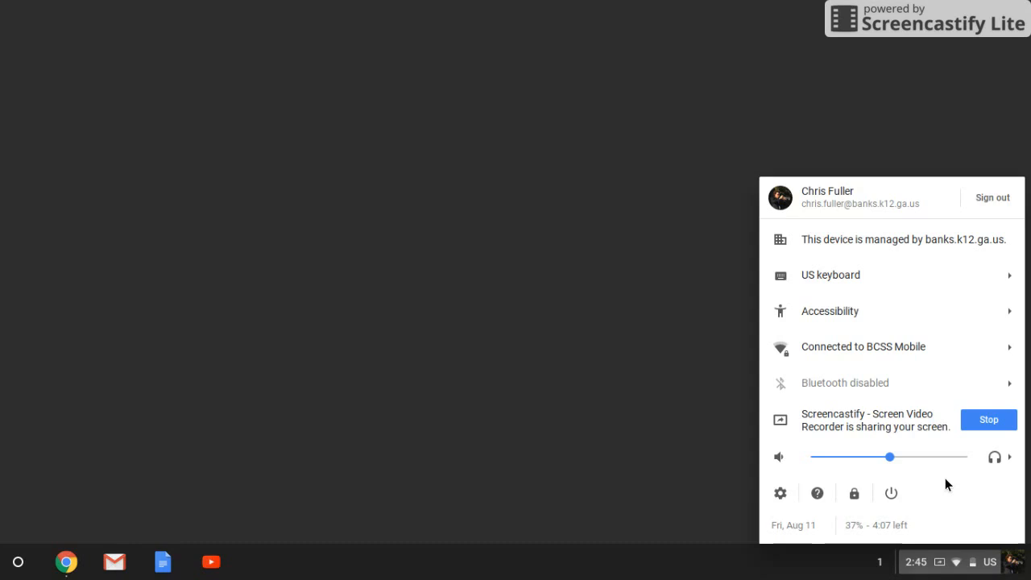
# Show the audio settings with Headphone output and Blue Snowball USB microphone input.
pyautogui.click(1008, 457)
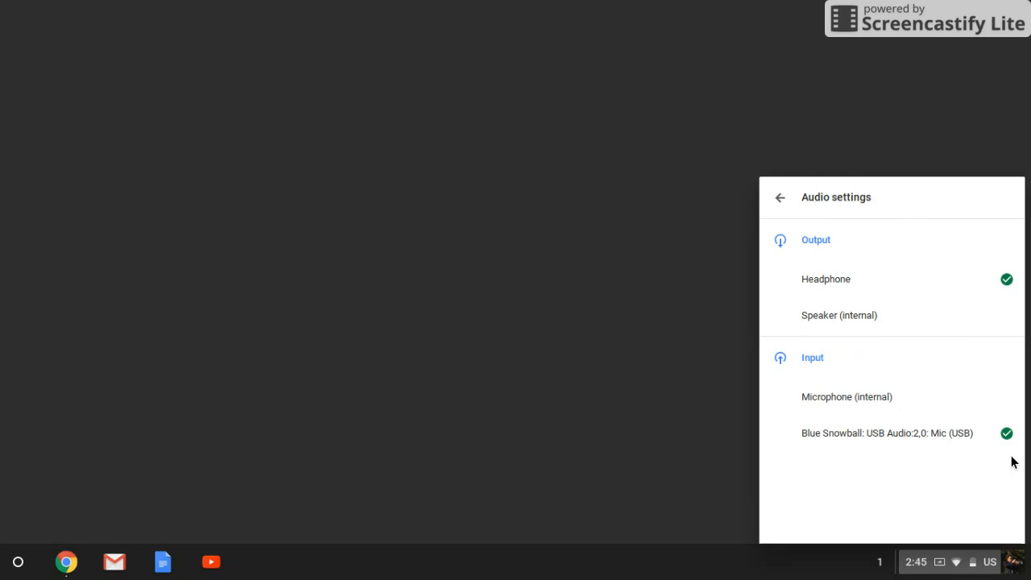
pyautogui.moveTo(852, 317)
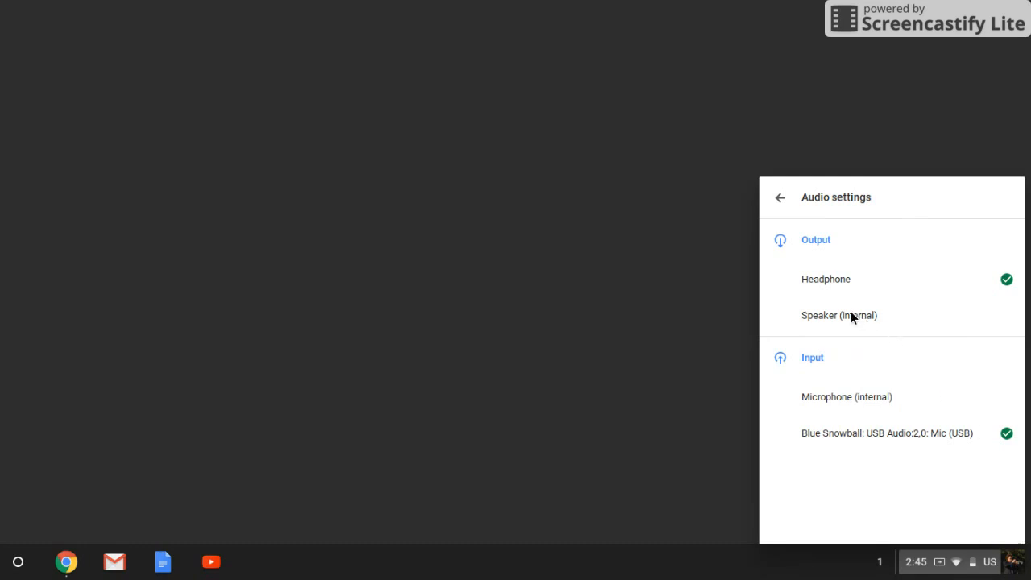
# Make Speaker (internal) the sound output and return to the main system menu.
pyautogui.click(837, 314)
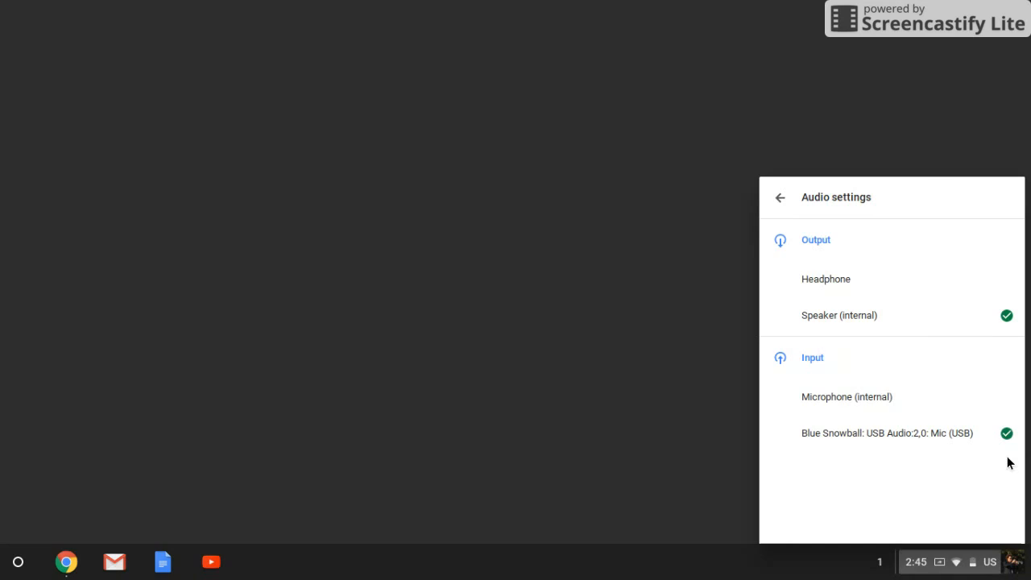
pyautogui.click(779, 196)
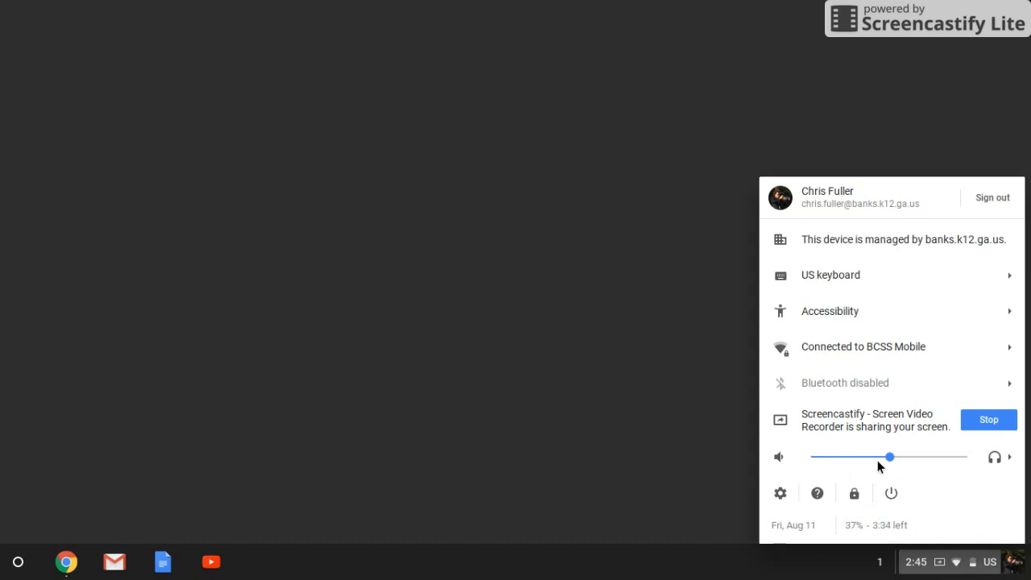
# Reopen the audio settings showing Headphone output and Blue Snowball microphone input.
pyautogui.click(1008, 458)
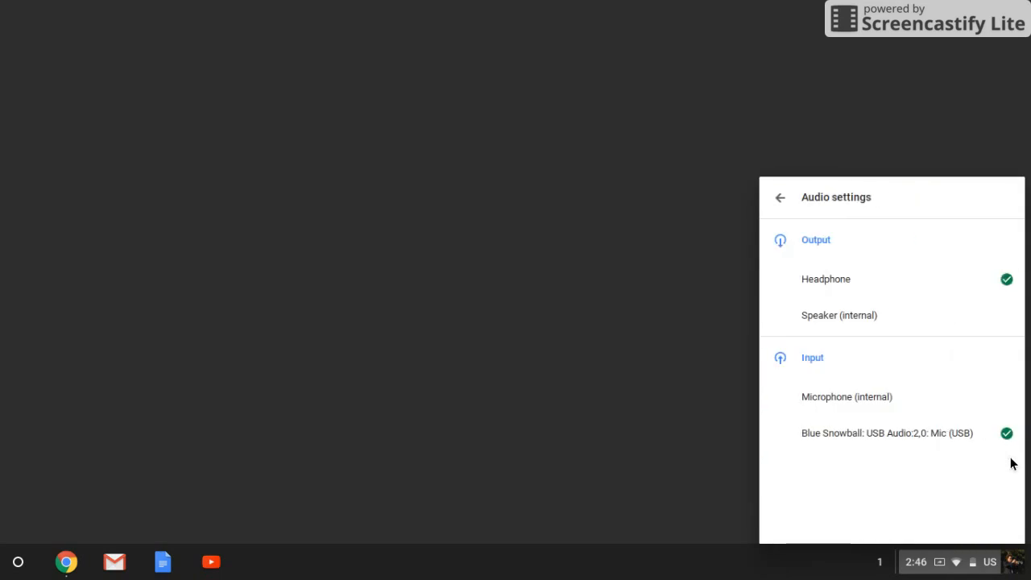
pyautogui.moveTo(870, 255)
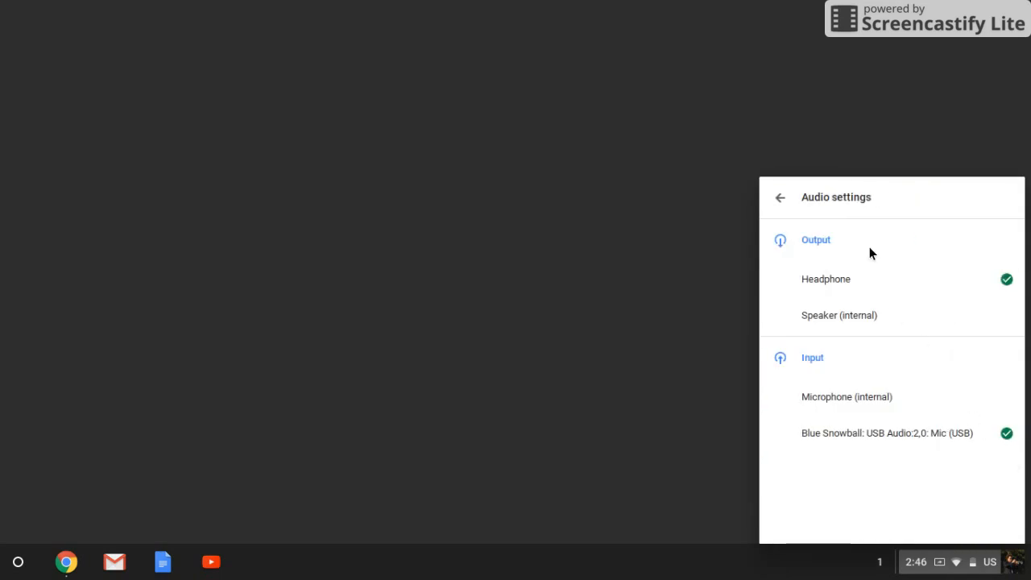
pyautogui.moveTo(829, 280)
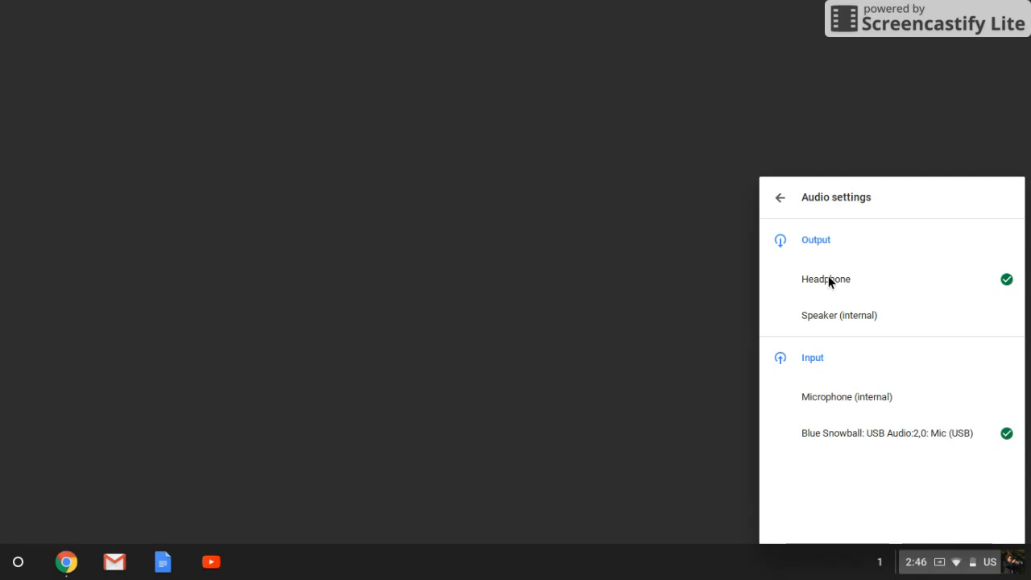
pyautogui.moveTo(838, 320)
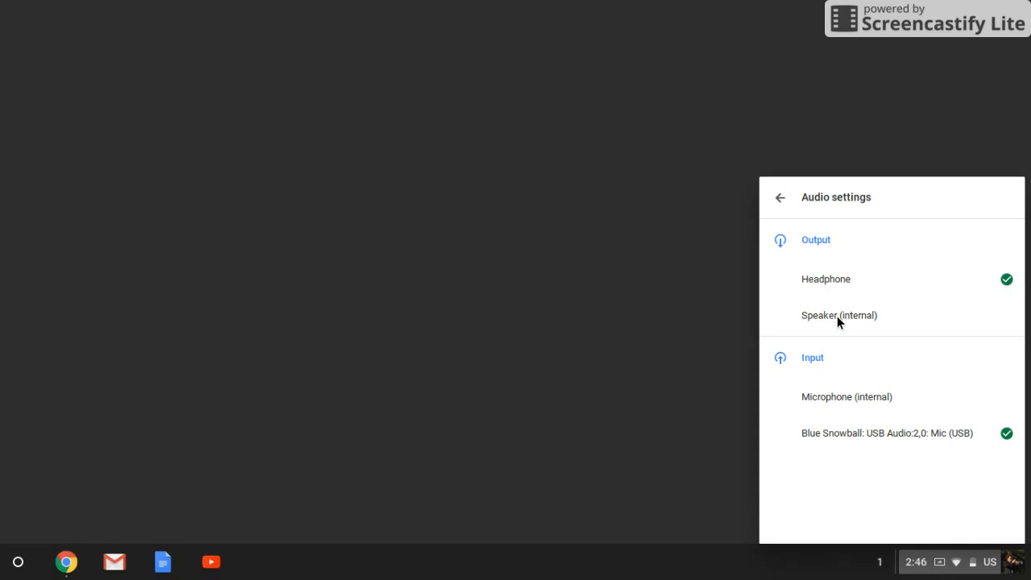